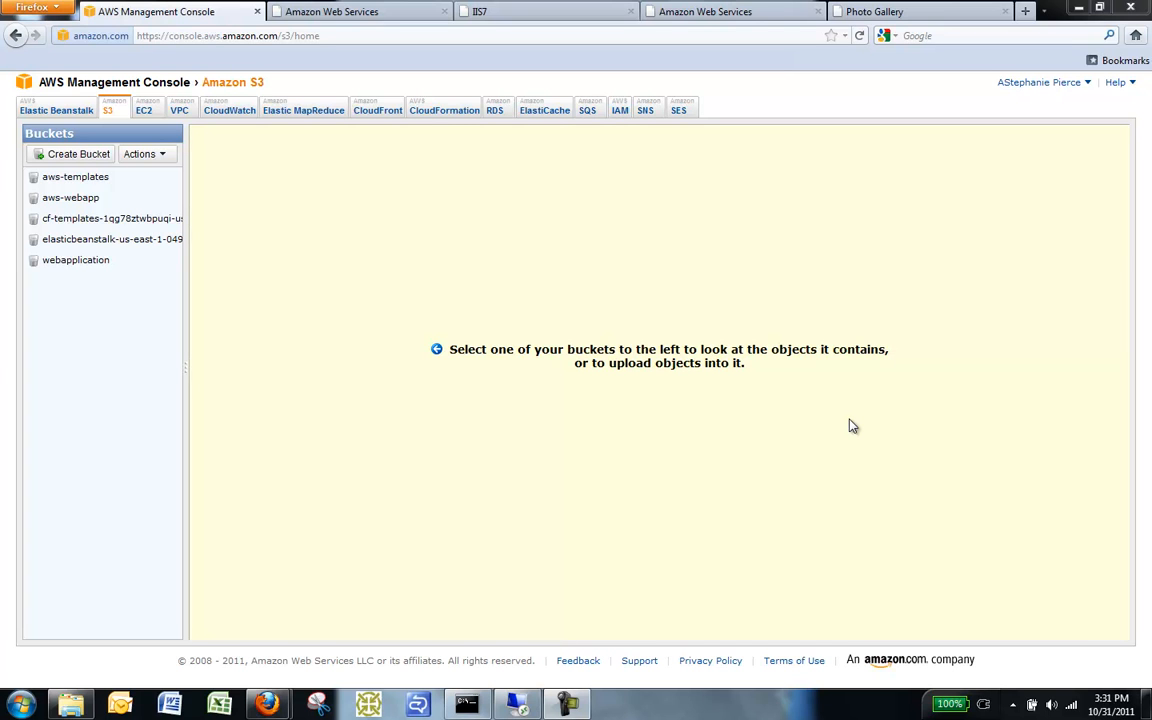
{"action": "mouse_move", "coordinate": [835, 415]}
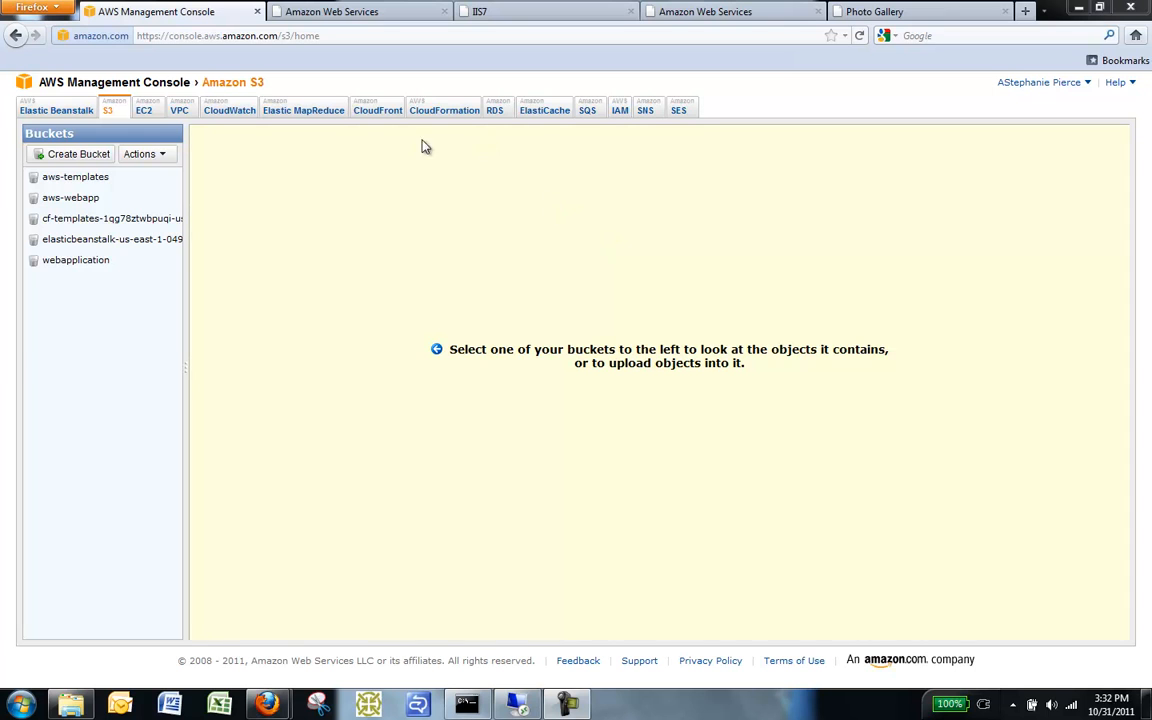
{"action": "mouse_move", "coordinate": [147, 123]}
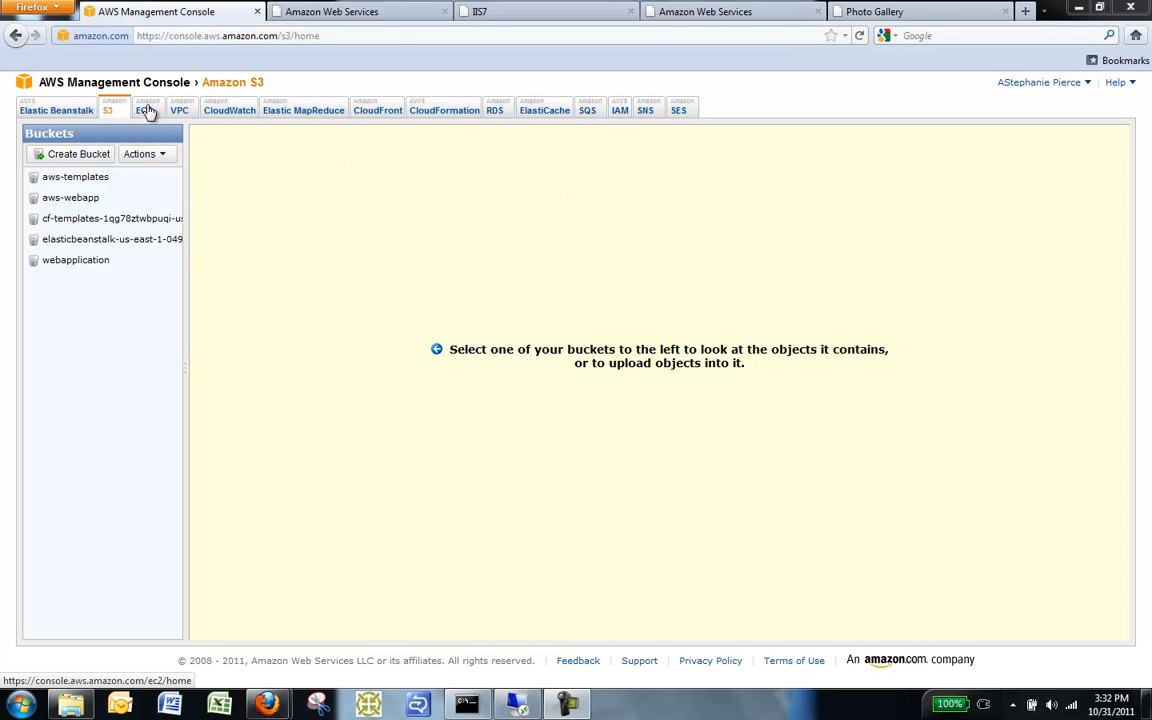
Step: Show the EC2 instances list with the running instance i-6f27f70c
{"action": "left_click", "coordinate": [144, 116]}
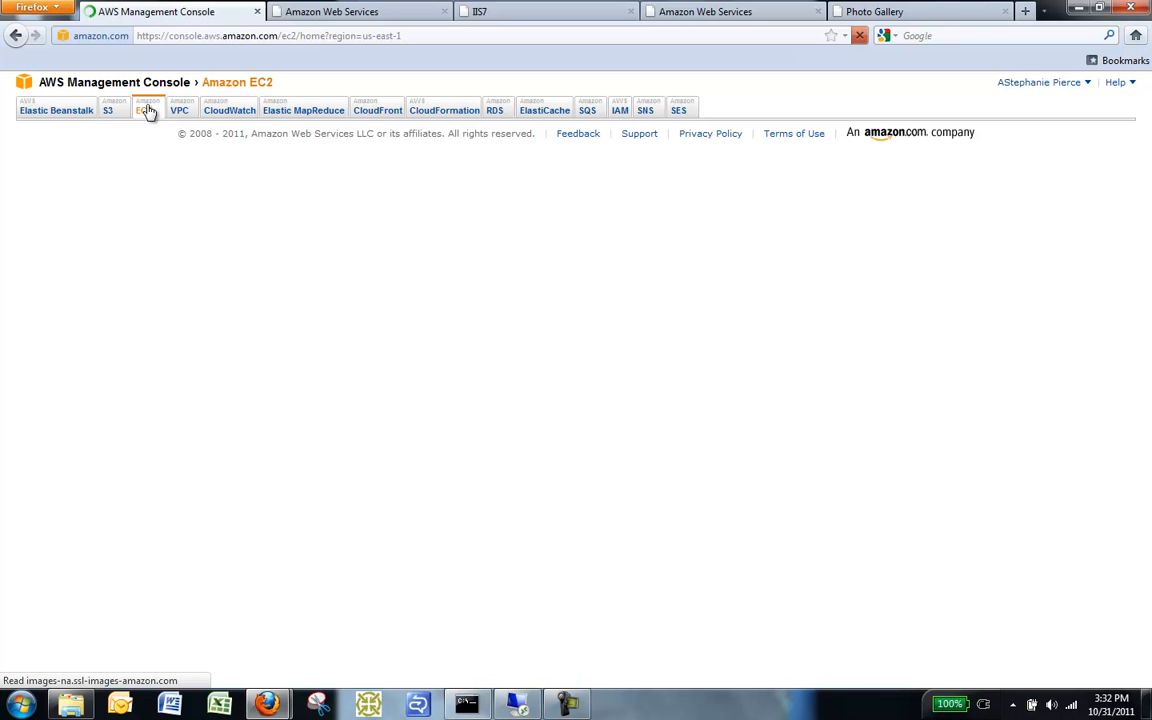
{"action": "left_click", "coordinate": [143, 104]}
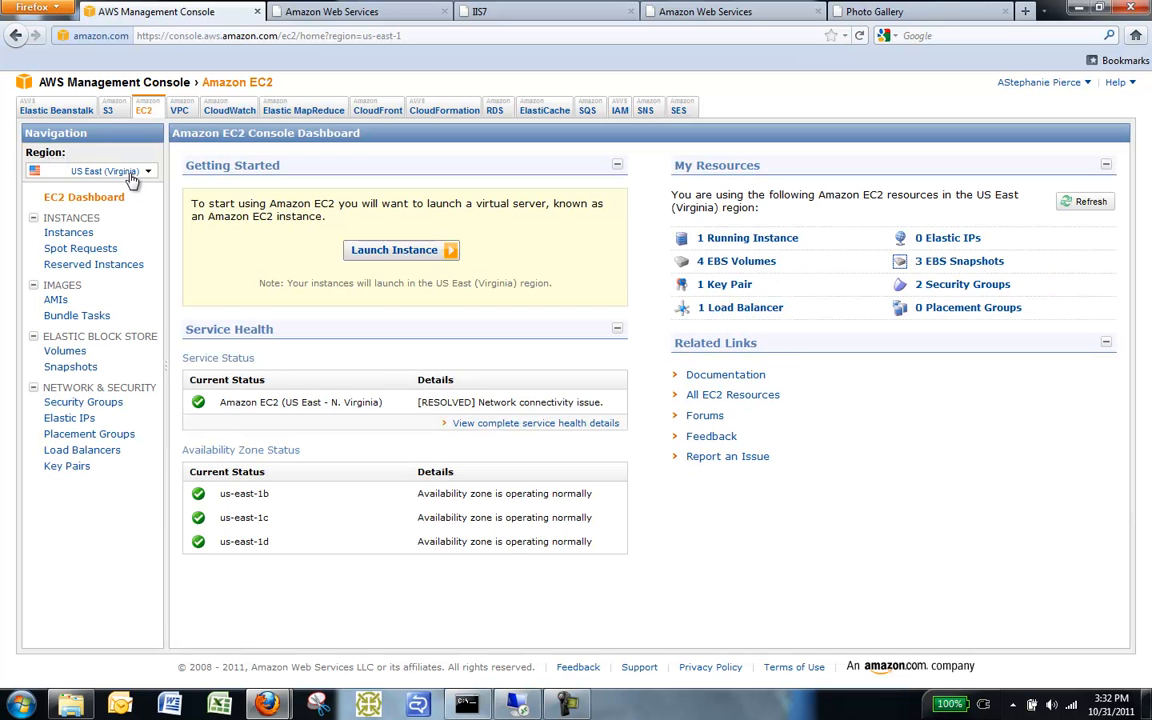
{"action": "left_click", "coordinate": [68, 232]}
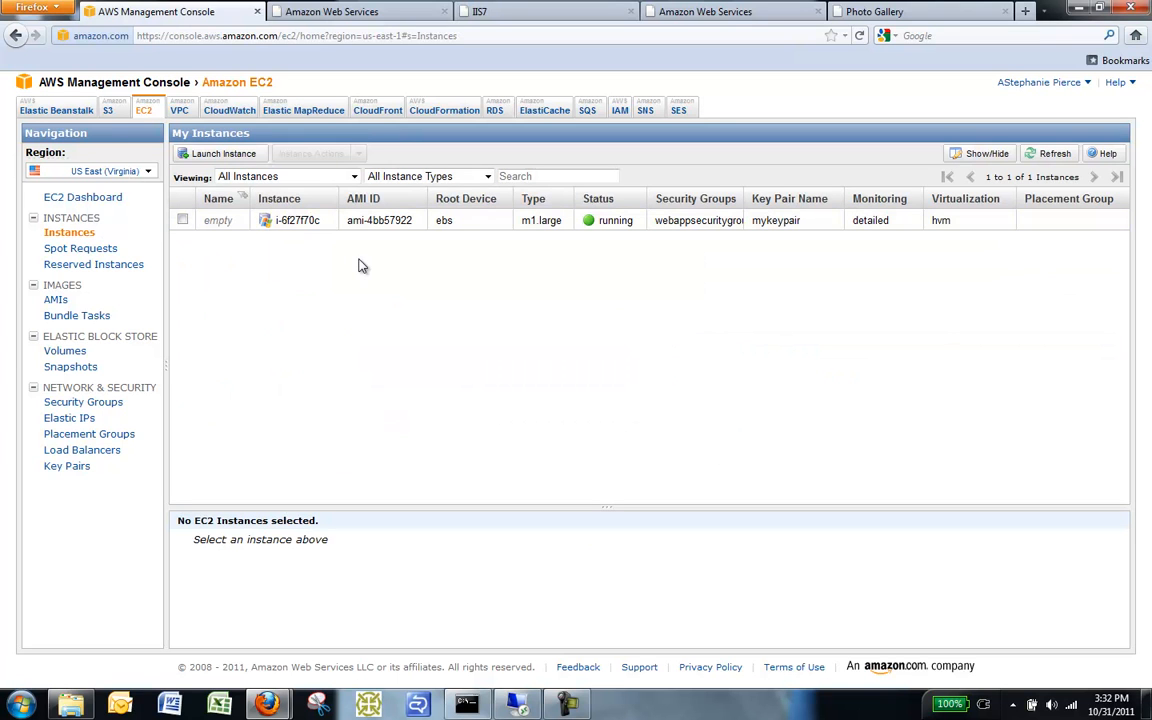
{"action": "mouse_move", "coordinate": [372, 219]}
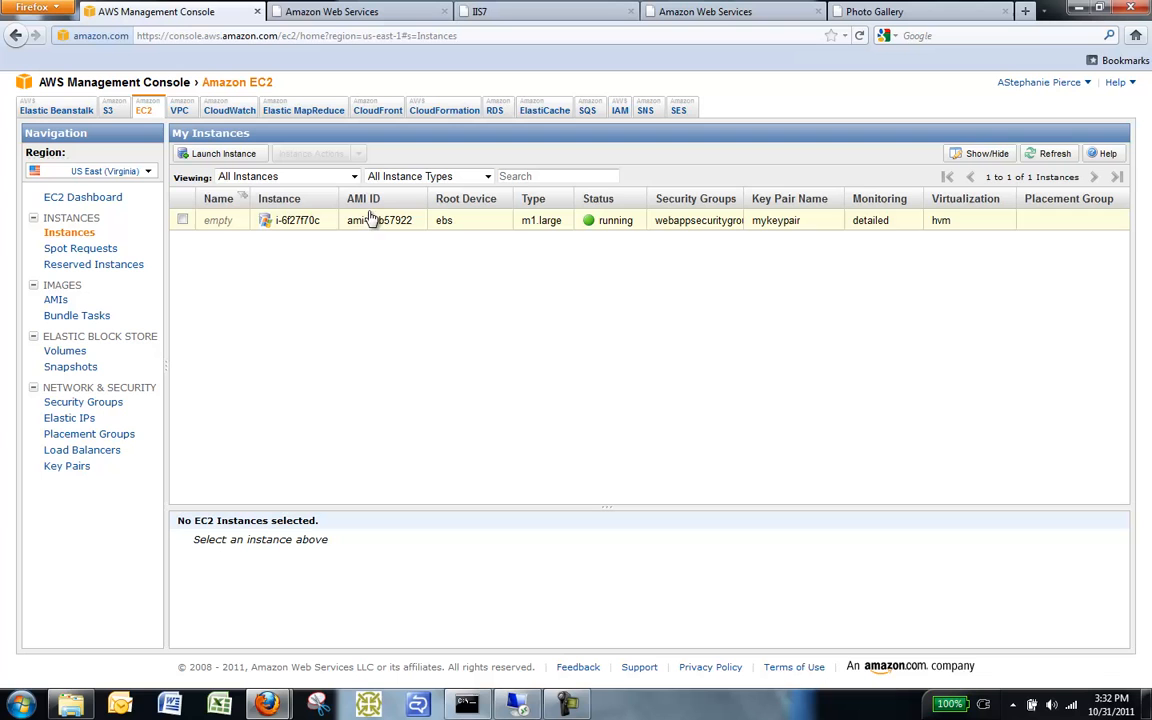
{"action": "mouse_move", "coordinate": [372, 226]}
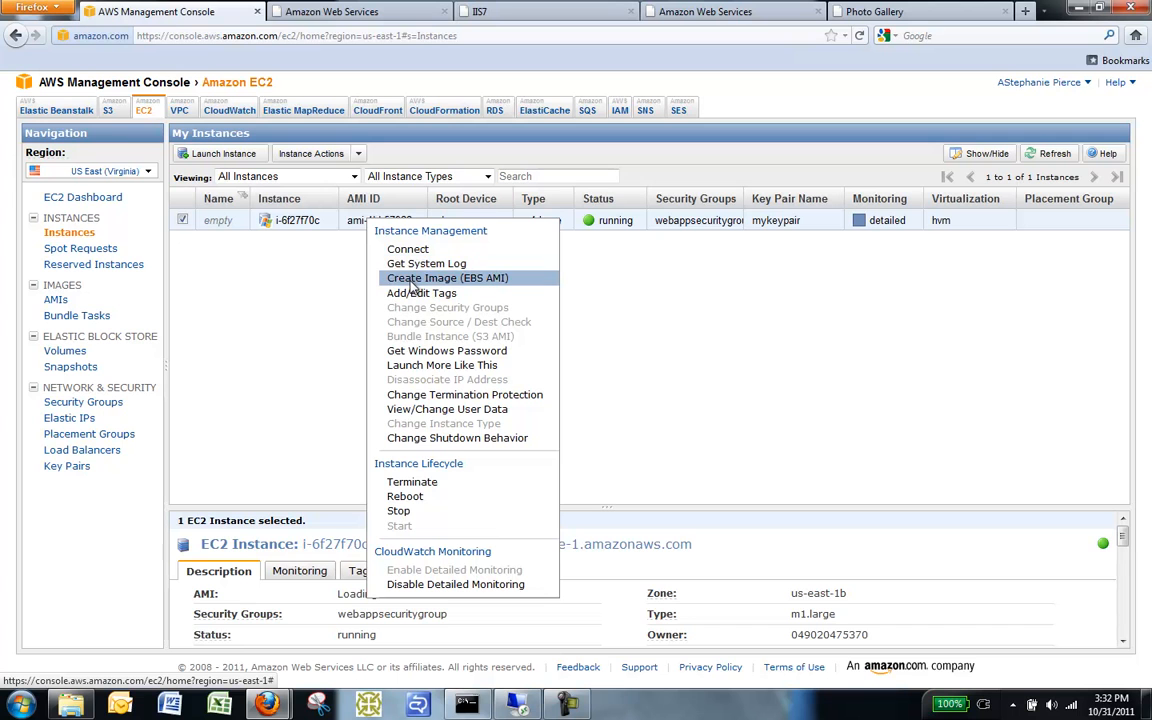
Step: Create an EBS AMI from the instance named mycustomami with description webappami
{"action": "left_click", "coordinate": [447, 278]}
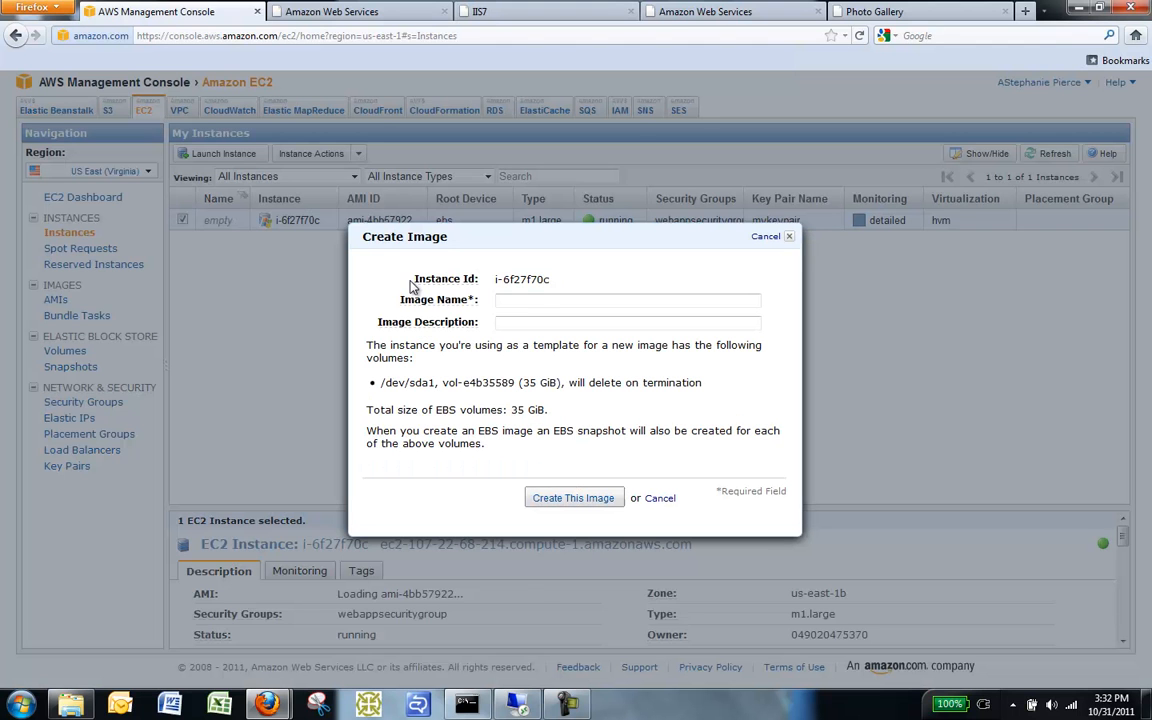
{"action": "type", "text": "mycusto"}
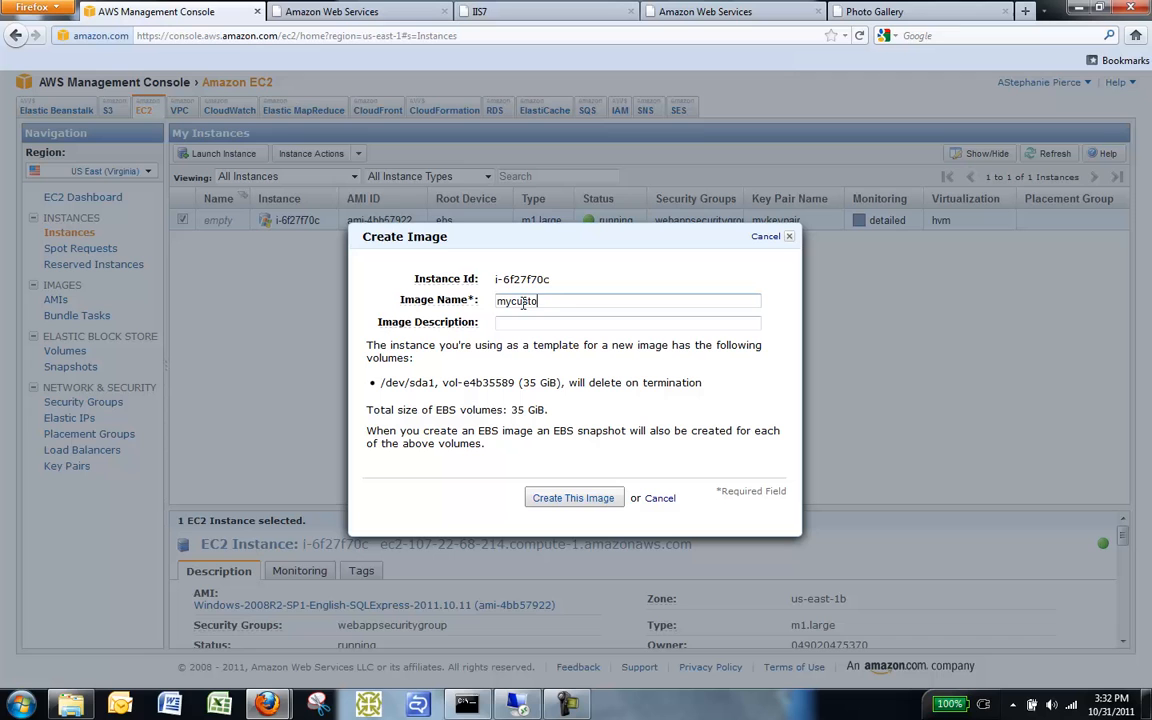
{"action": "type", "text": "webappami"}
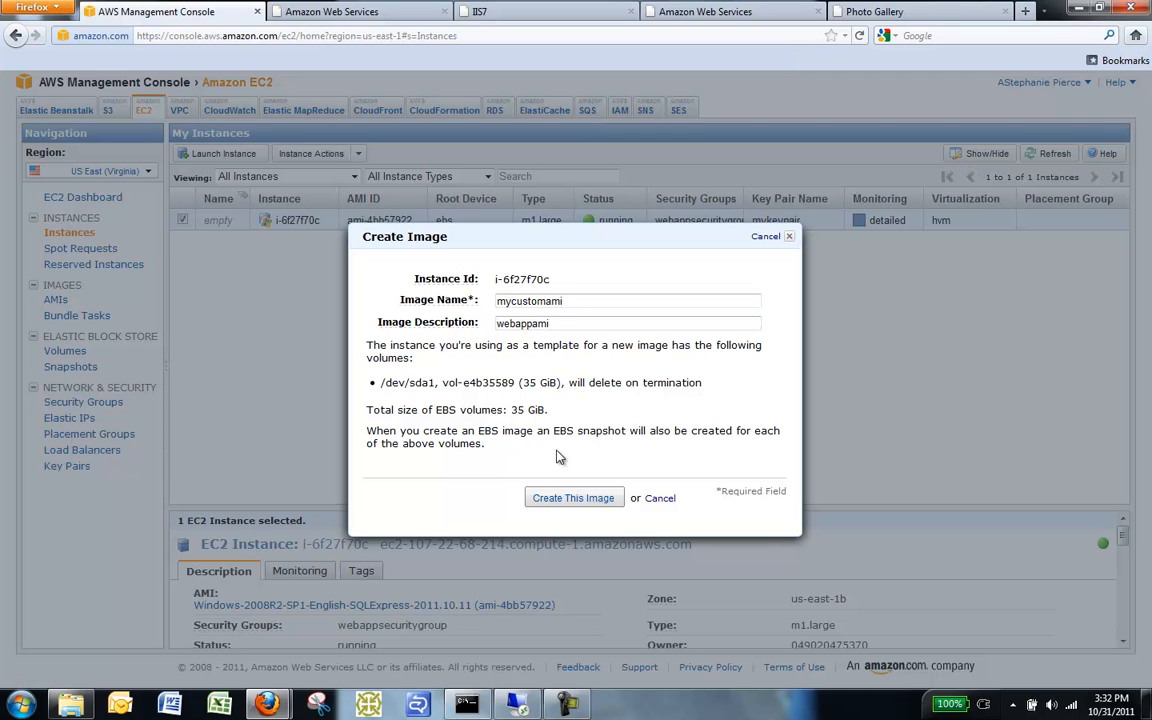
{"action": "left_click", "coordinate": [574, 497]}
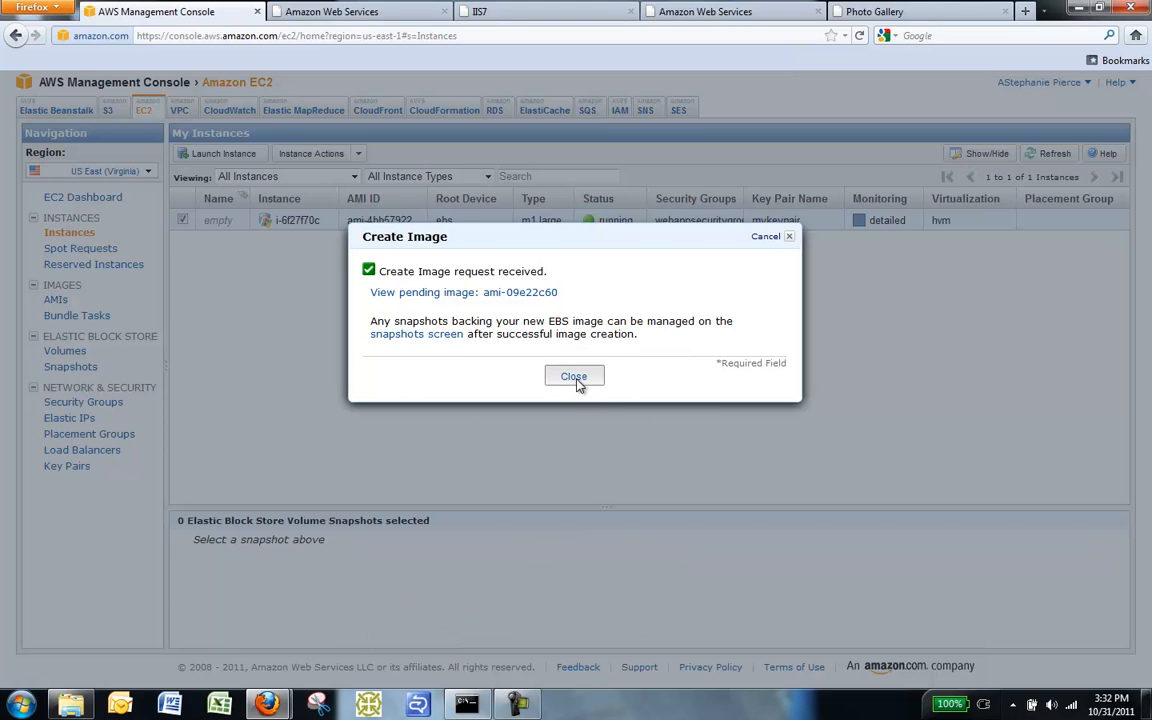
Step: Dismiss the Create Image confirmation to return to the instances list
{"action": "left_click", "coordinate": [573, 376]}
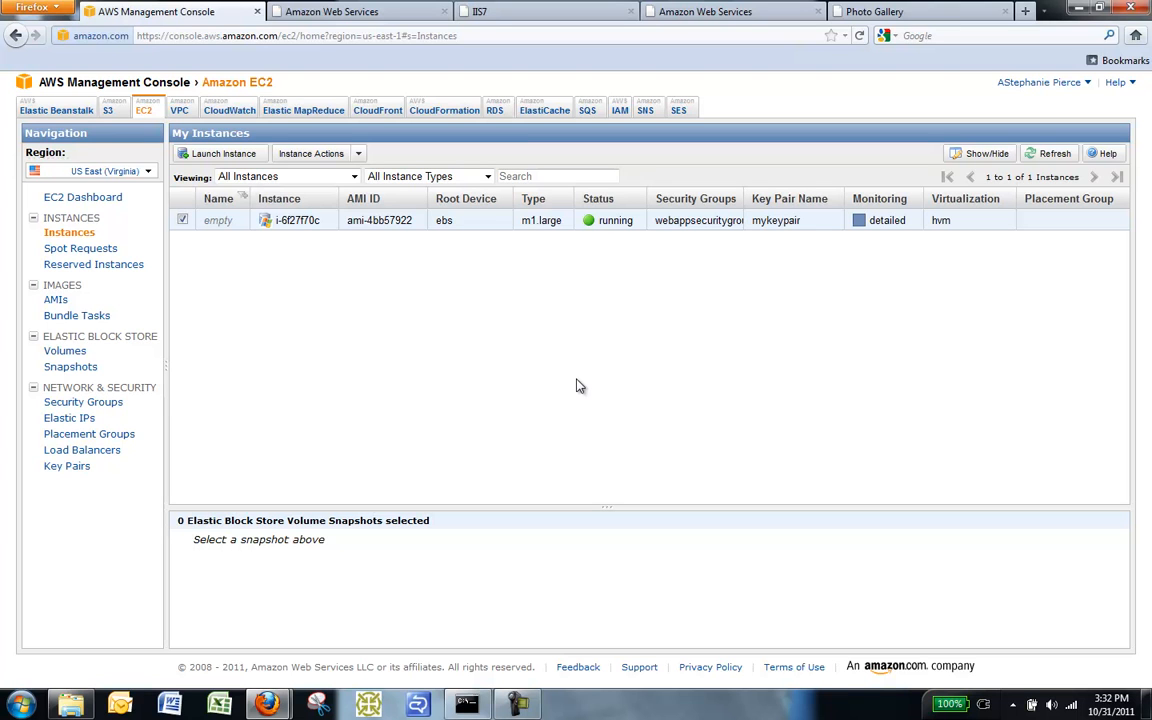
{"action": "mouse_move", "coordinate": [95, 308]}
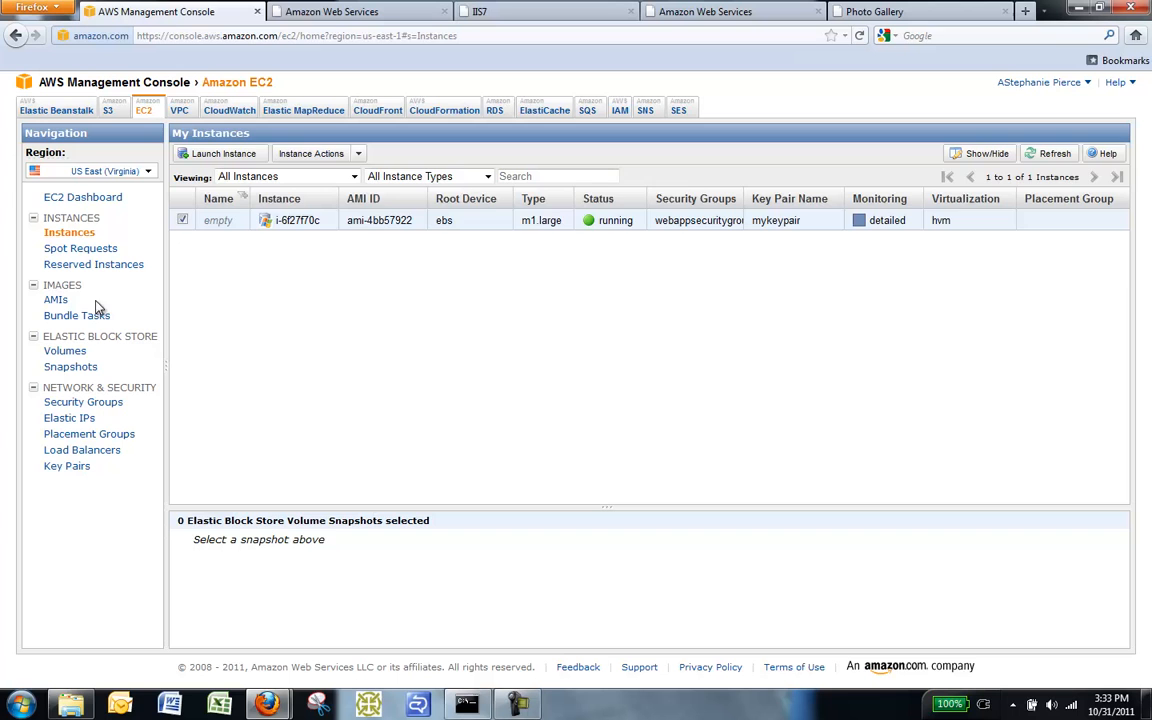
Step: Check mycustomami pending in the AMIs list, then view the EBS snapshots list
{"action": "left_click", "coordinate": [56, 299]}
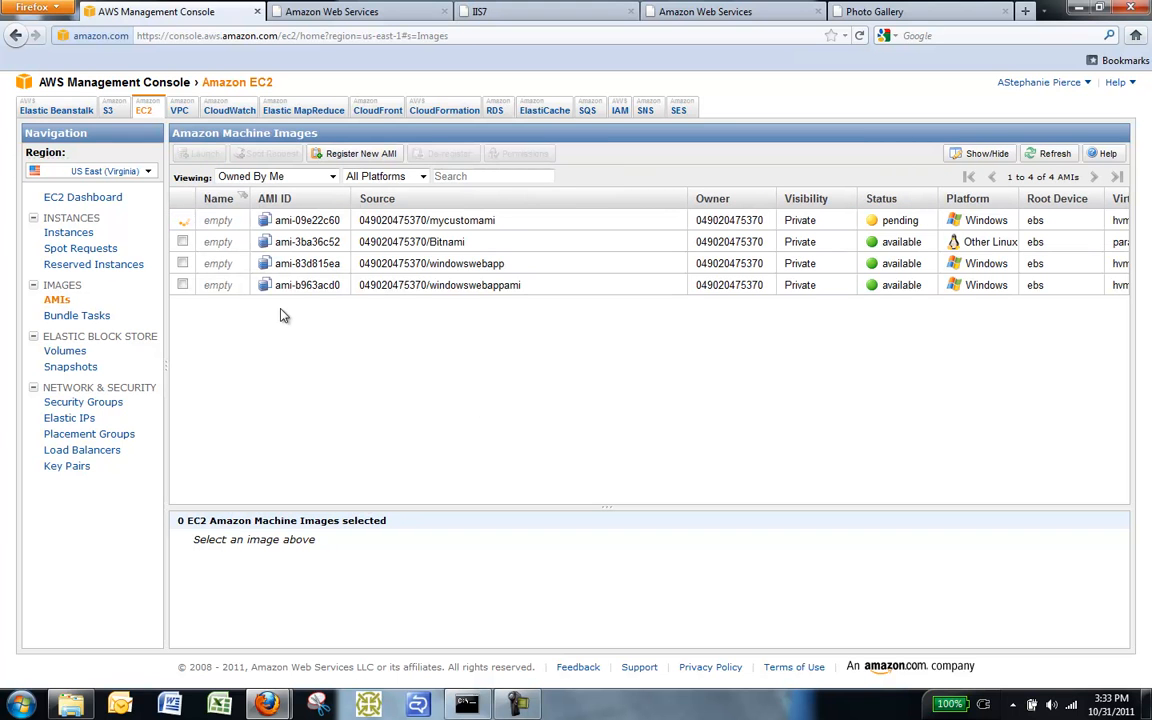
{"action": "mouse_move", "coordinate": [532, 225]}
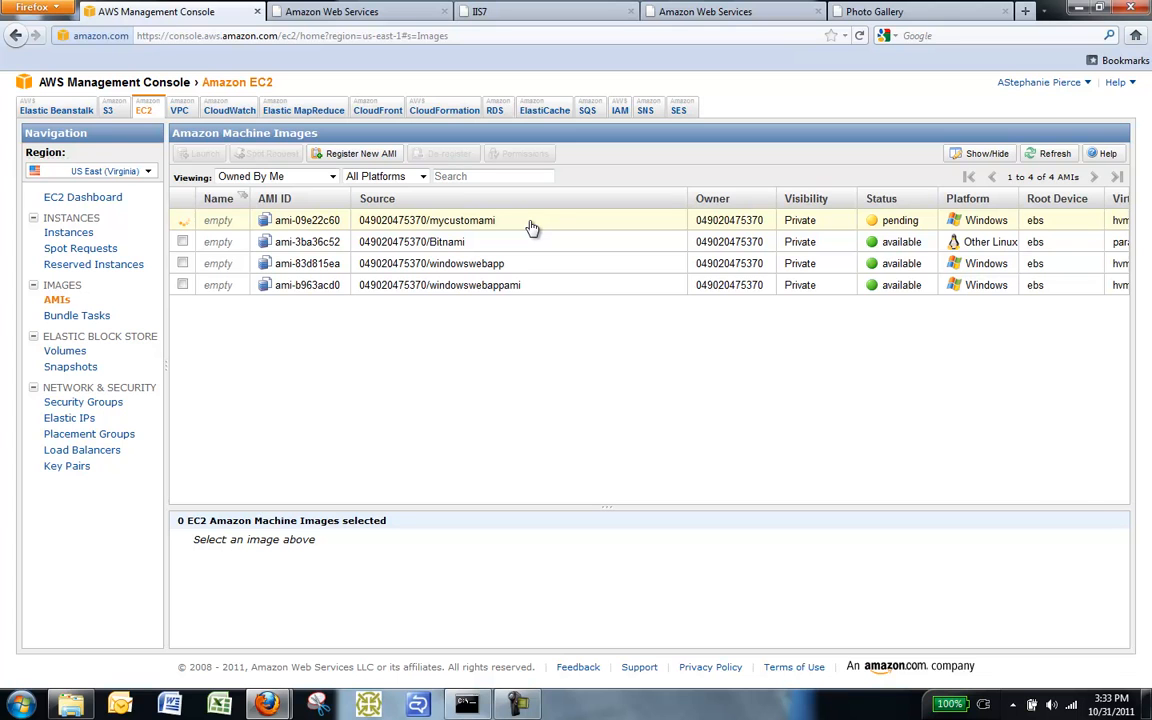
{"action": "mouse_move", "coordinate": [840, 226]}
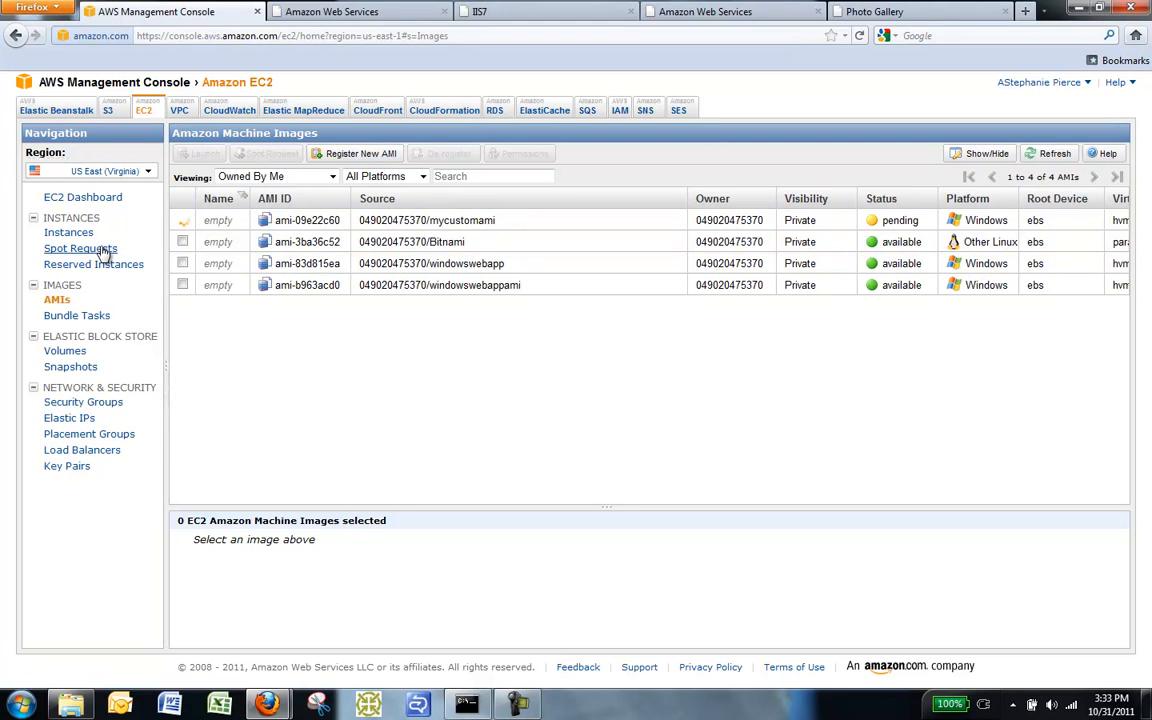
{"action": "mouse_move", "coordinate": [70, 367]}
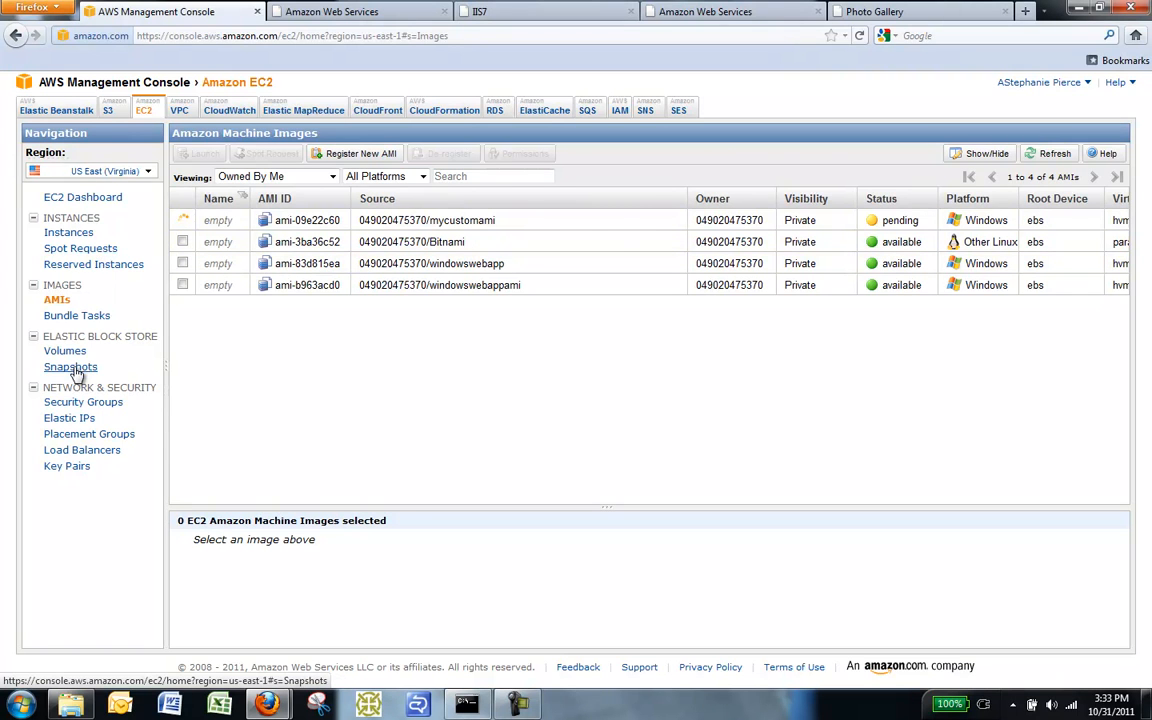
{"action": "left_click", "coordinate": [71, 367]}
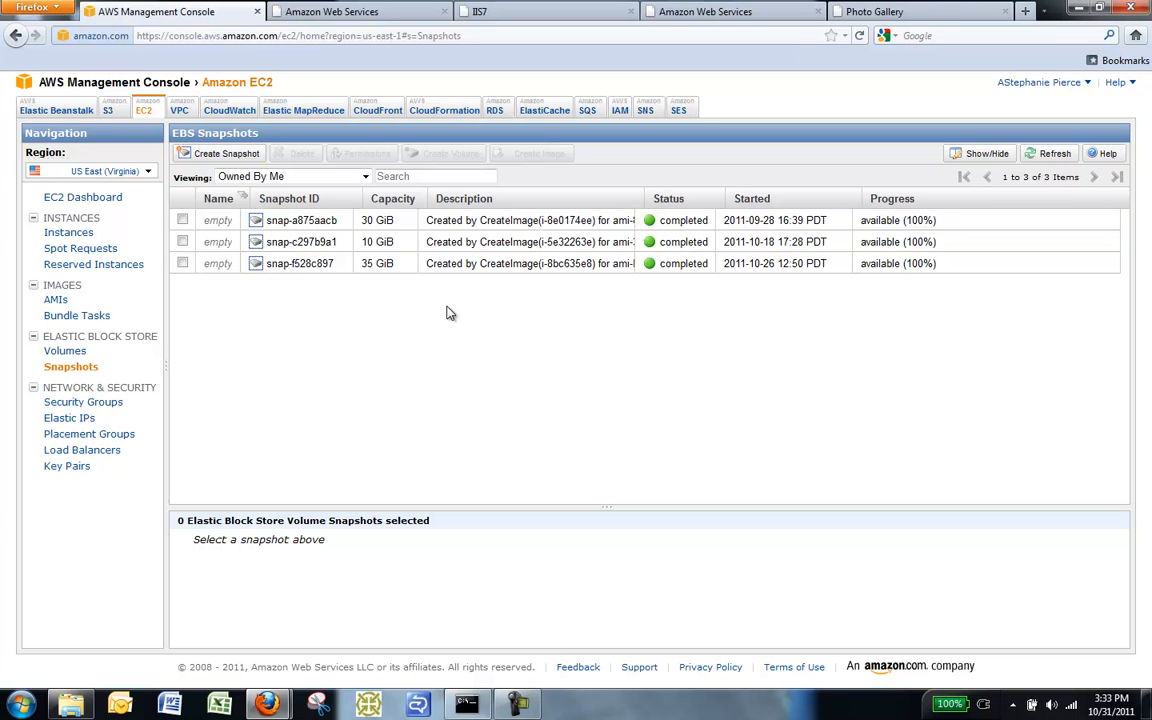